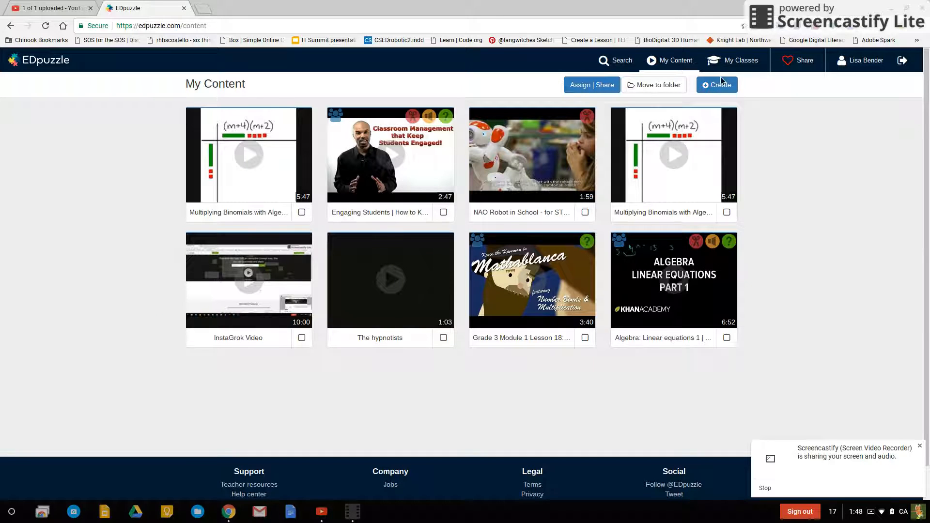
# Step: Try uploading the IMG_0282.MOV video to EDpuzzle
pyautogui.click(717, 85)
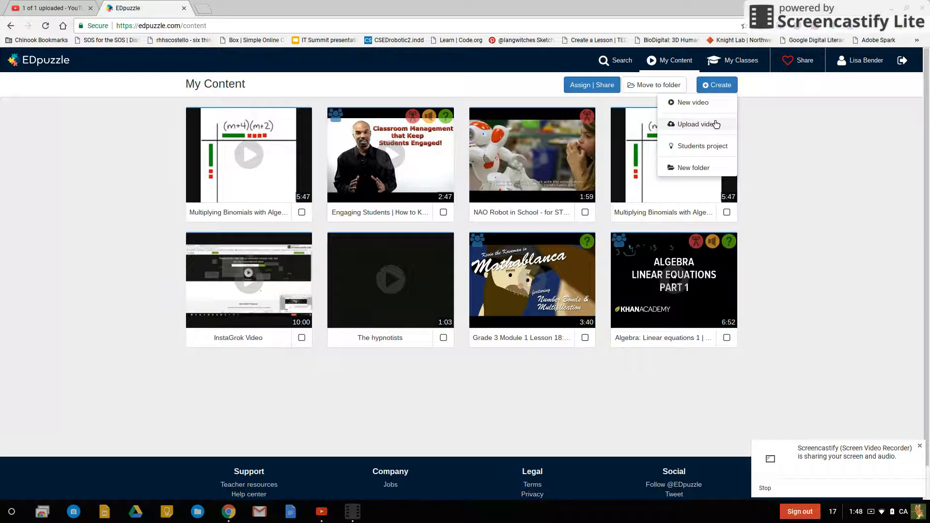
pyautogui.click(696, 124)
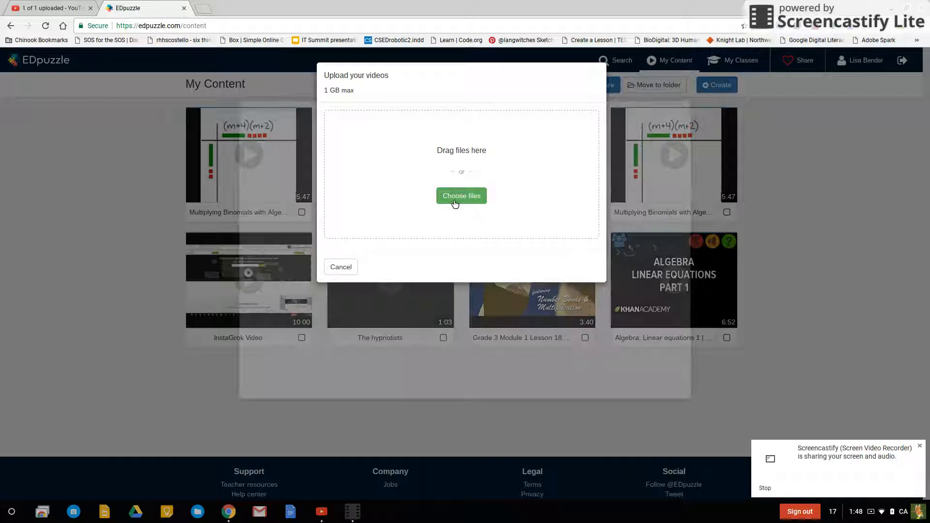
pyautogui.click(461, 195)
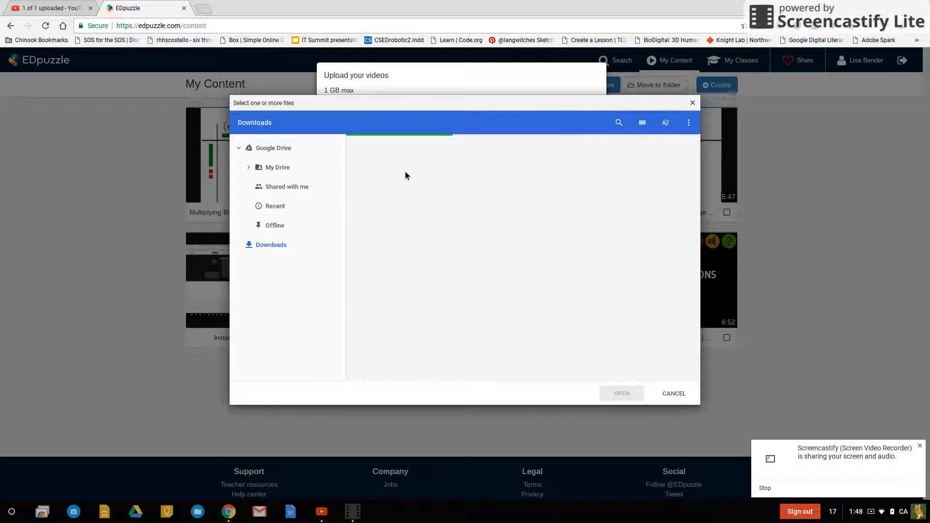
pyautogui.click(622, 393)
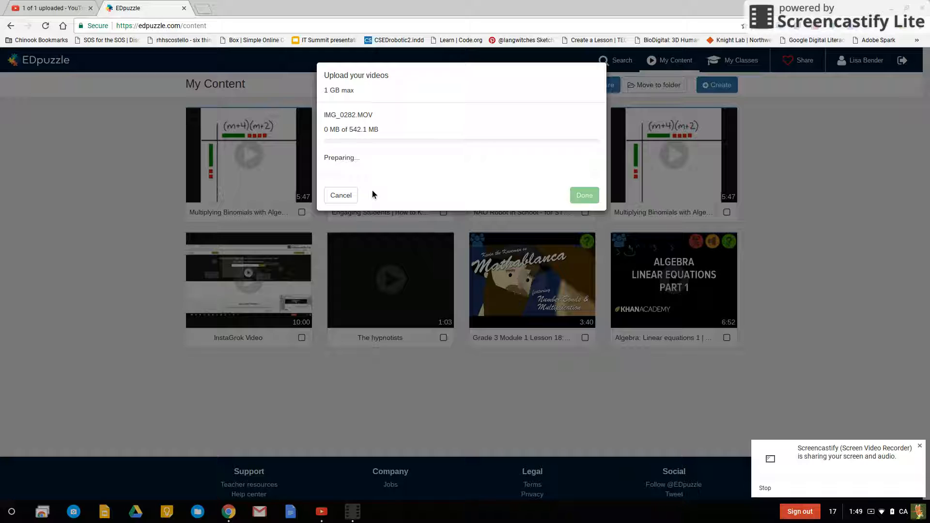
pyautogui.moveTo(365, 194)
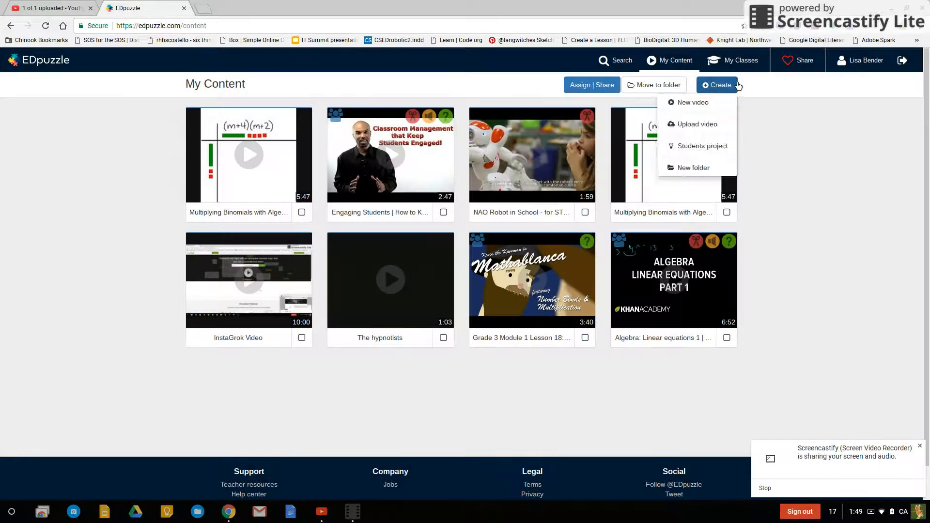
# Step: Try uploading the Multiplying Binomials WMV file, then abandon the stalled upload
pyautogui.click(697, 124)
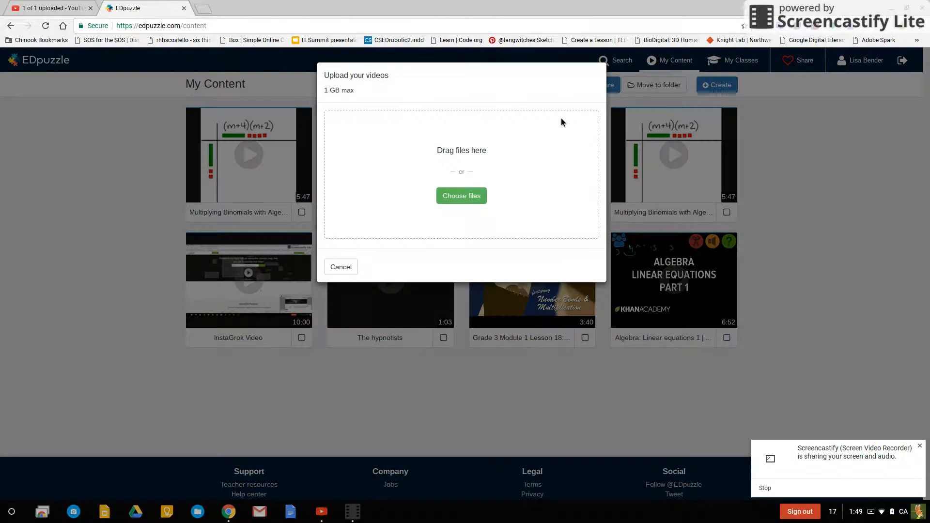
pyautogui.click(462, 196)
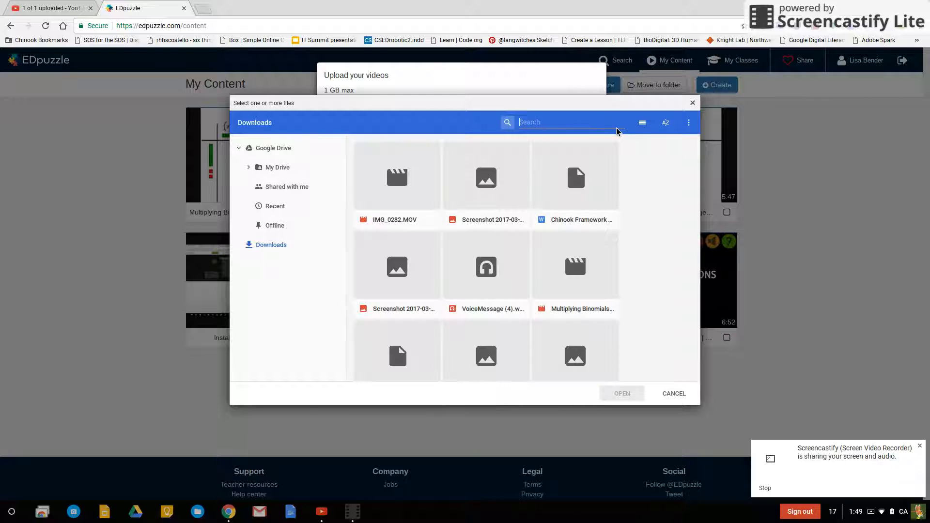
pyautogui.write('wmv')
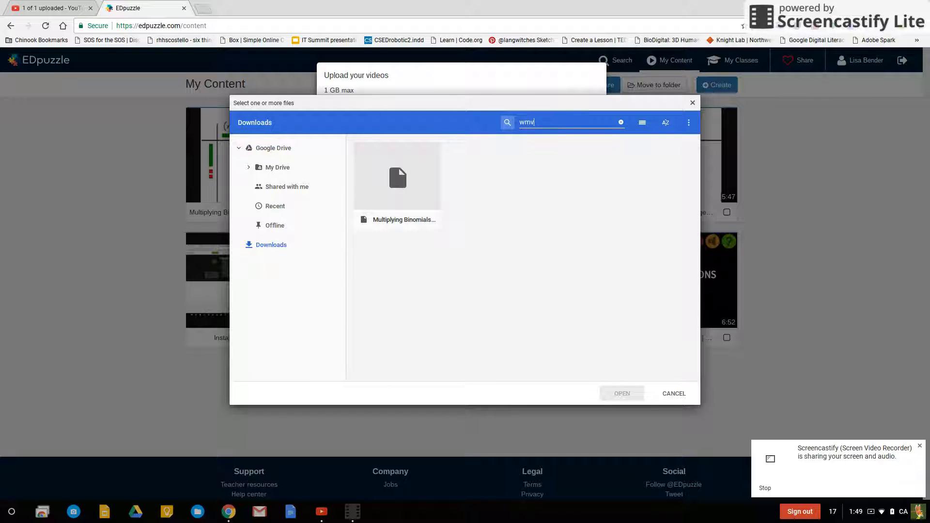
pyautogui.click(622, 393)
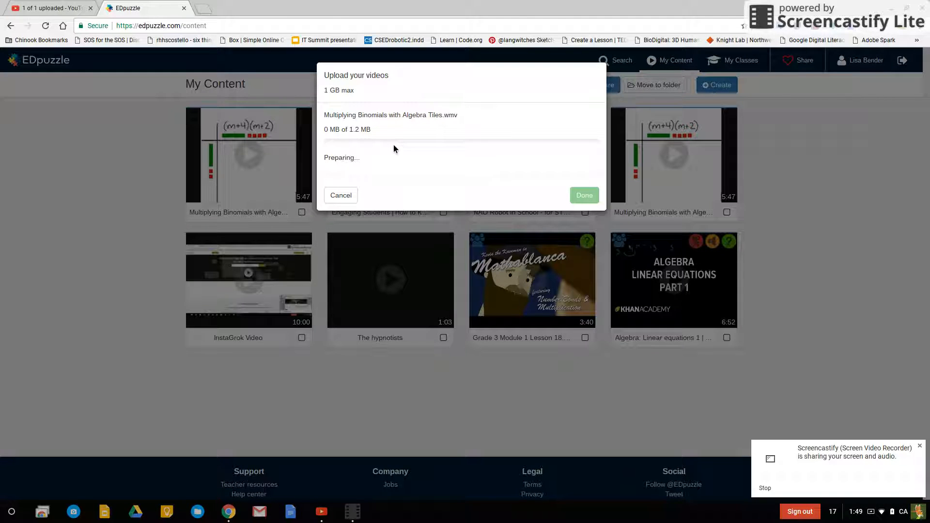
pyautogui.moveTo(344, 200)
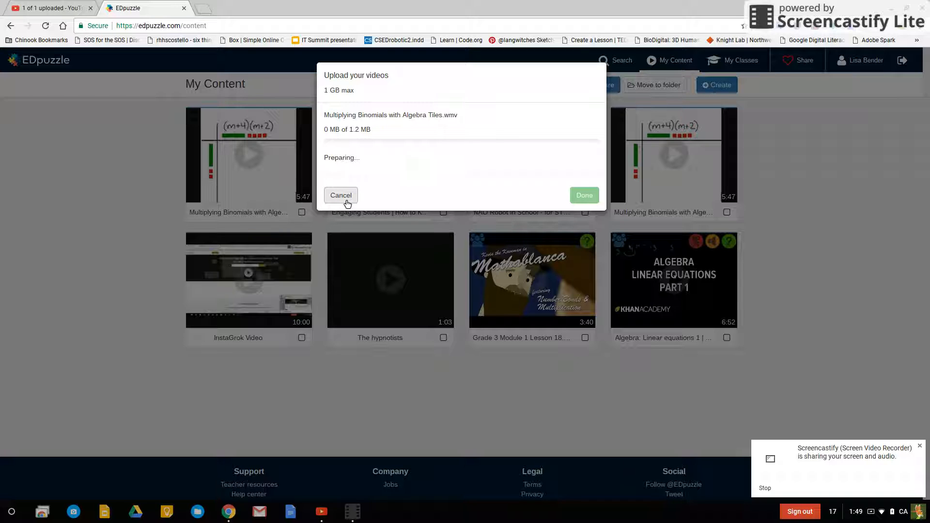
pyautogui.click(340, 195)
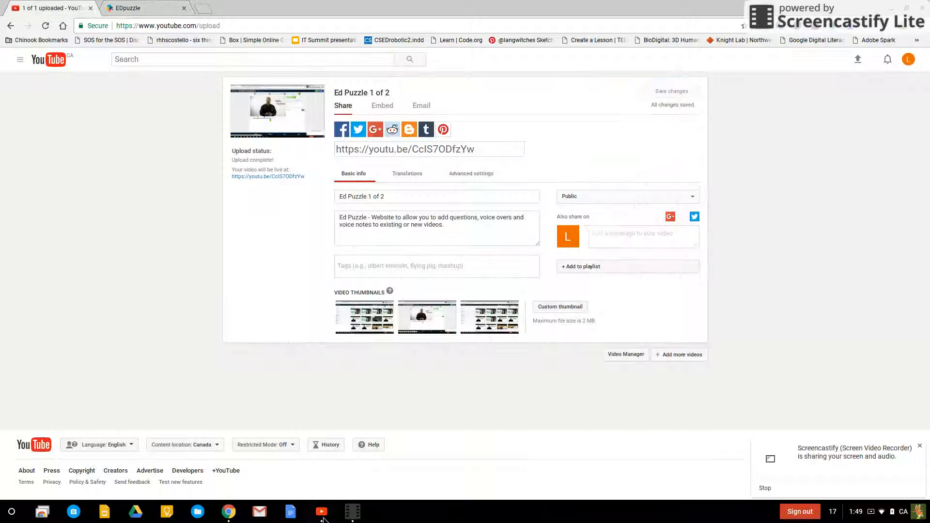
pyautogui.moveTo(858, 59)
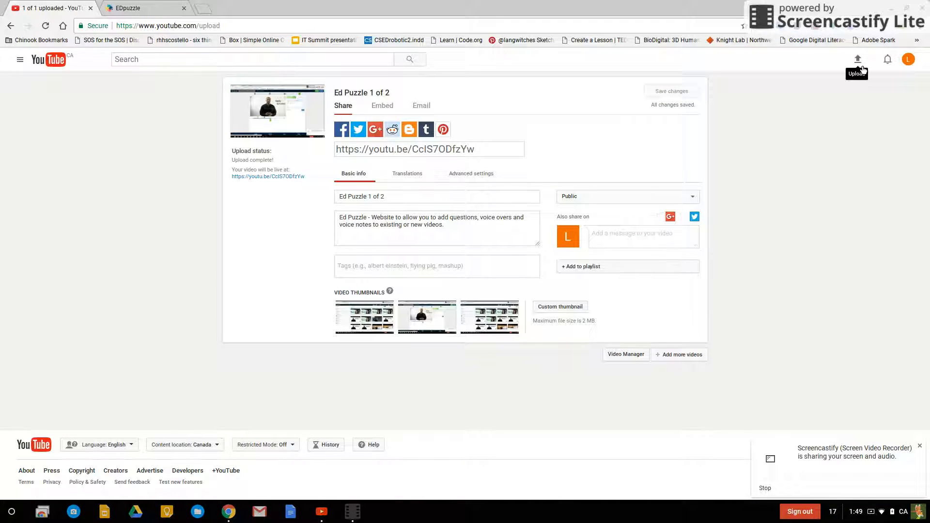
# Step: Start a Private YouTube upload and bring up its file picker
pyautogui.click(857, 59)
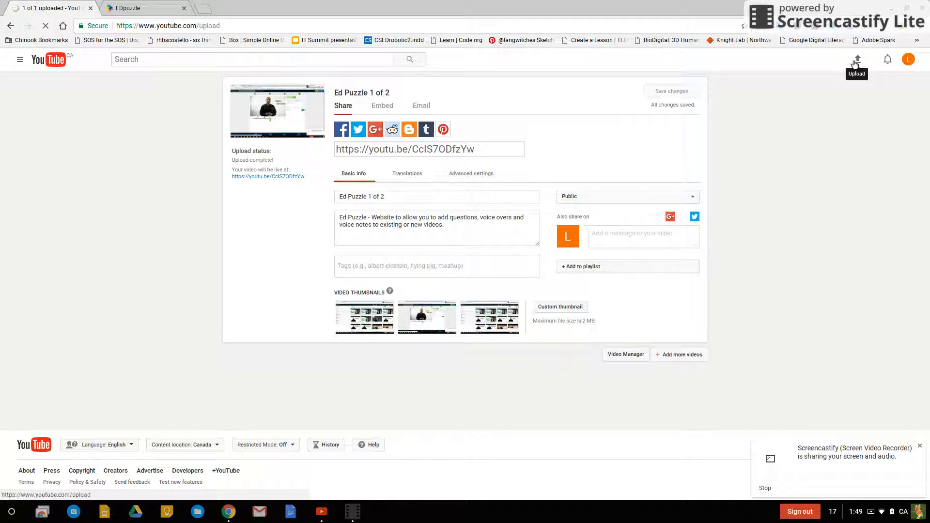
pyautogui.click(857, 58)
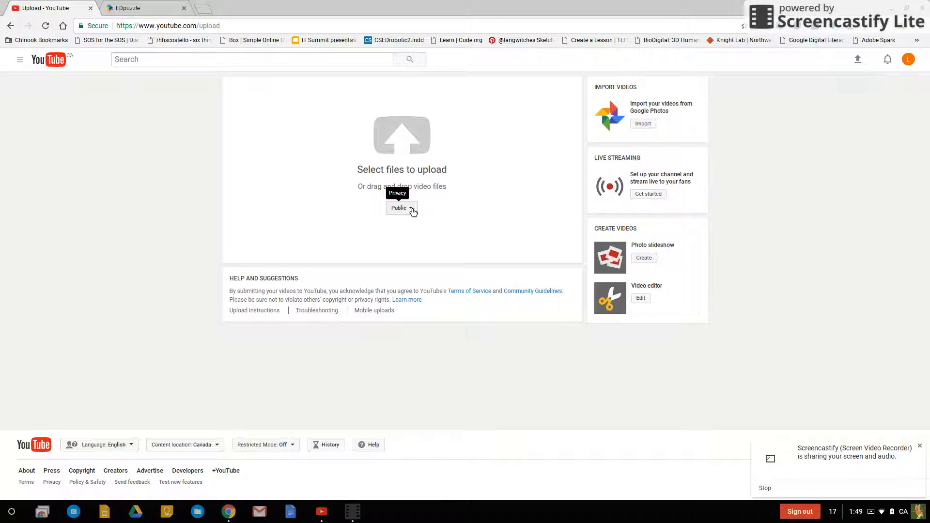
pyautogui.click(402, 208)
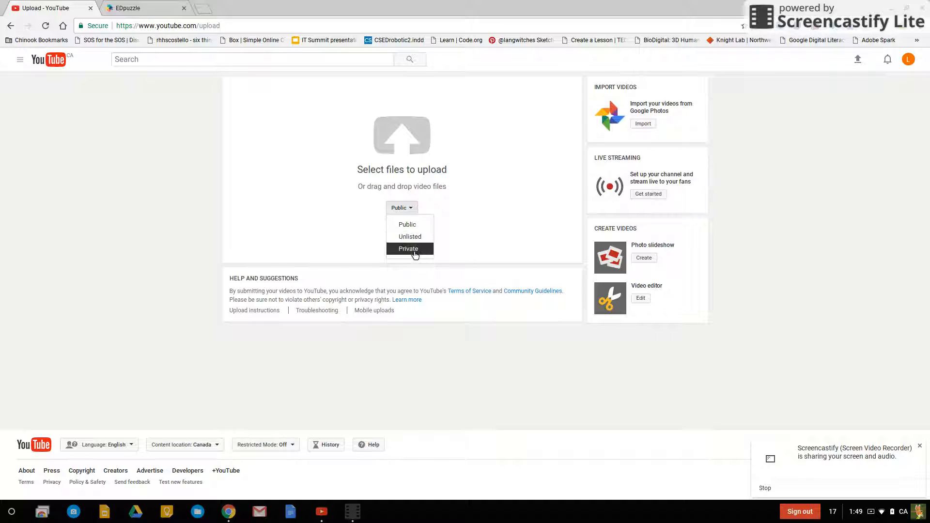
pyautogui.click(408, 249)
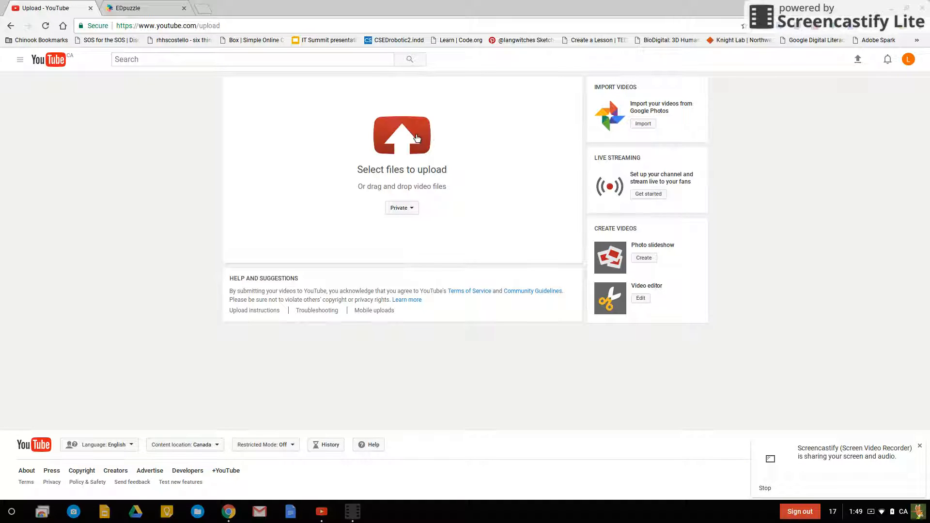
pyautogui.click(402, 135)
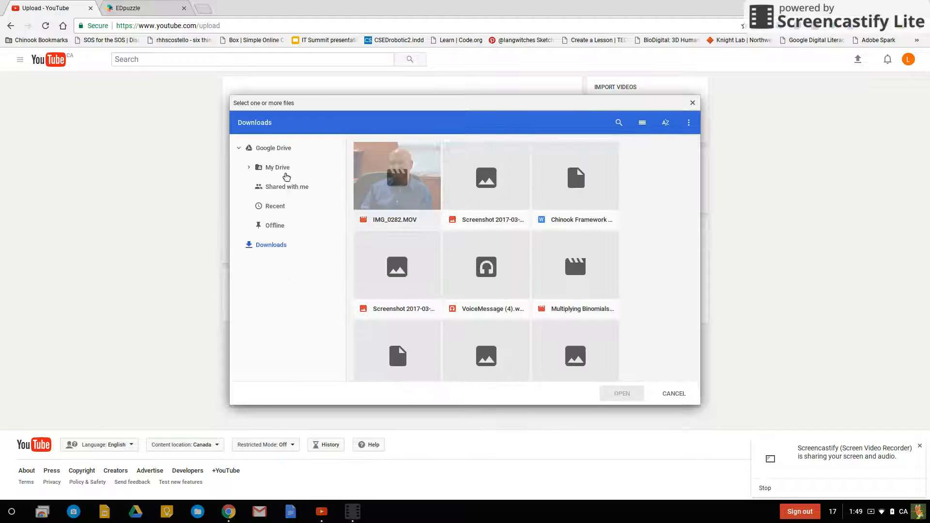
# Step: Search My Drive for 'wmv' and pick the book trailer video from the results
pyautogui.click(277, 167)
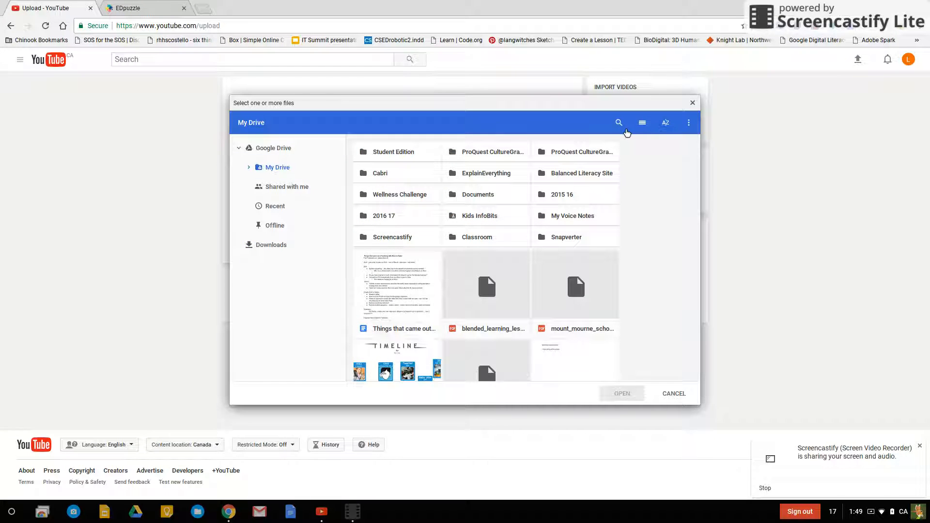
pyautogui.write('wmv')
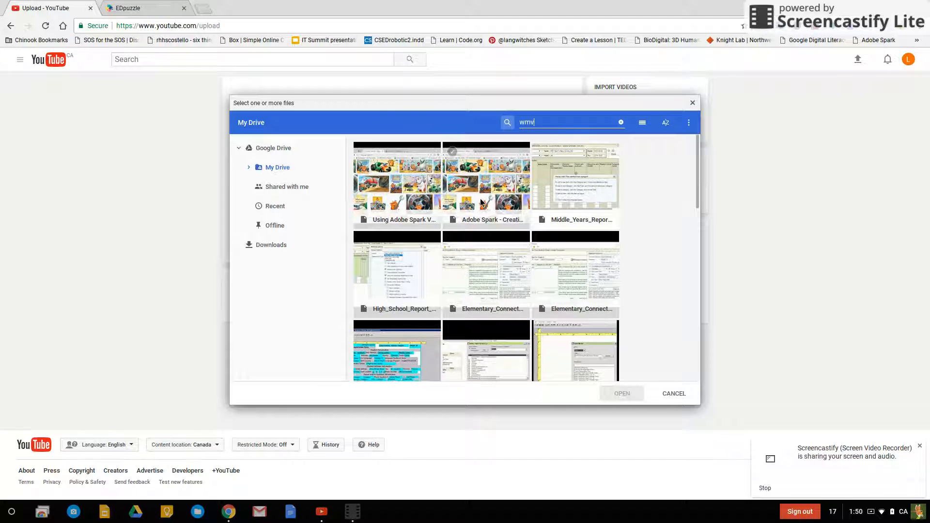
pyautogui.scroll(-3)
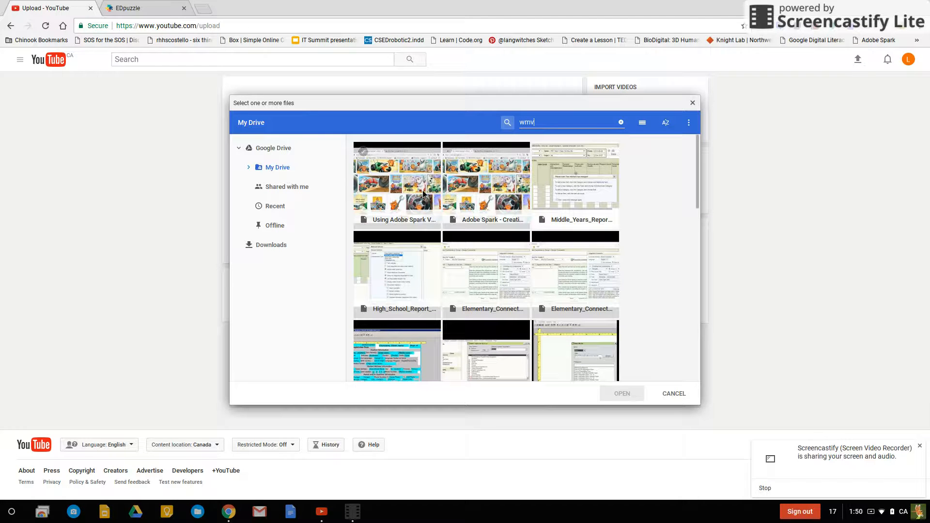
pyautogui.click(674, 394)
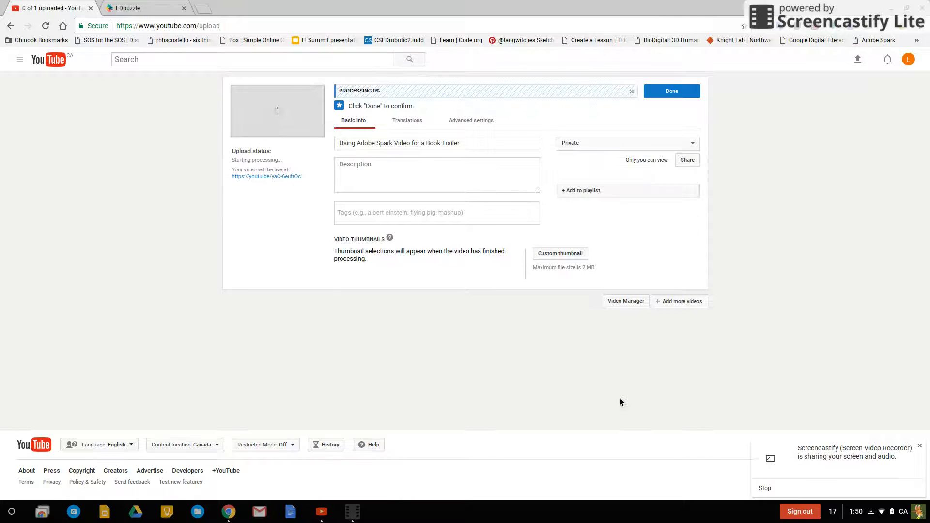
pyautogui.moveTo(632, 91)
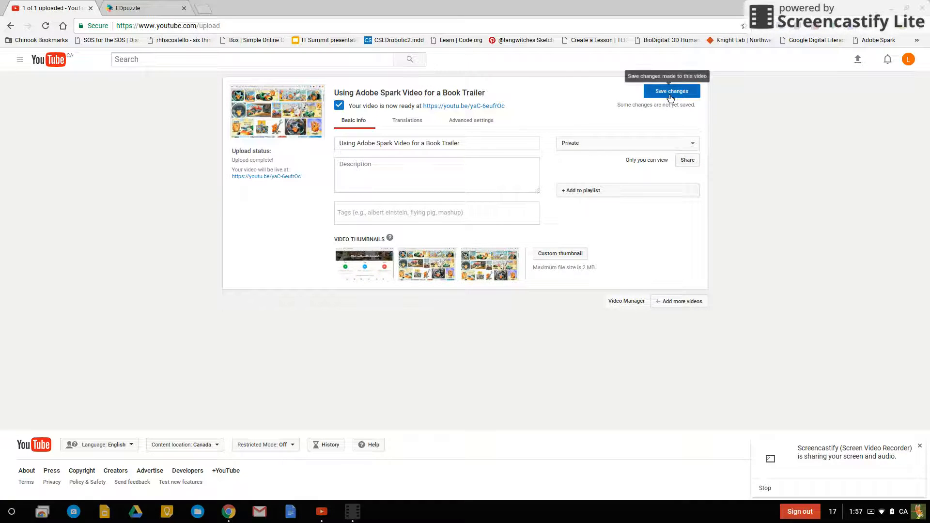
# Step: Save changes on the processed 'Using Adobe Spark Video for a Book Trailer' upload
pyautogui.click(671, 91)
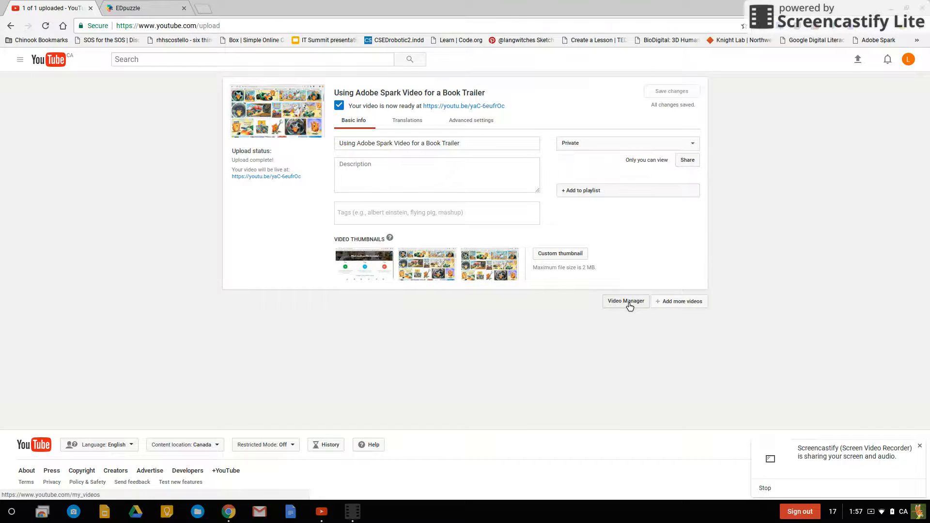
# Step: Download the book trailer as a 20.2 MB MP4 from Video Manager's Edit menu
pyautogui.click(626, 301)
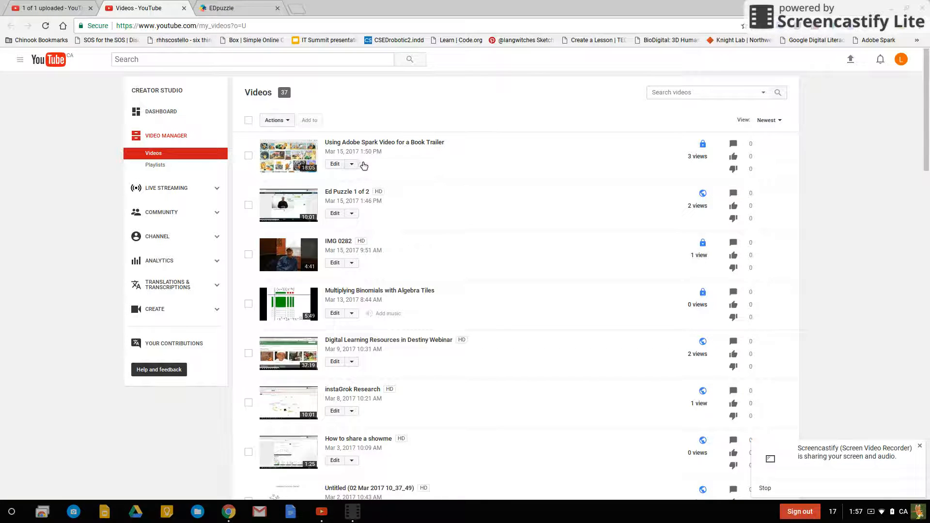
pyautogui.moveTo(703, 144)
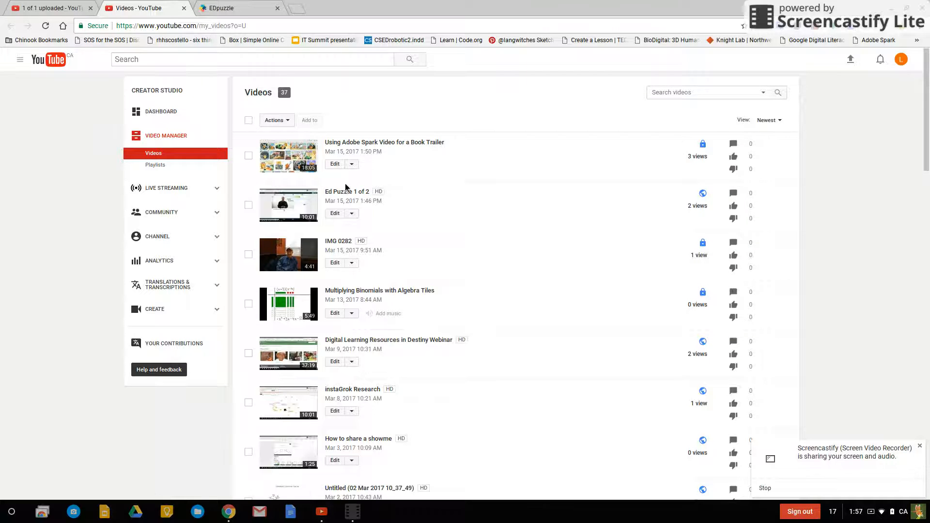
pyautogui.moveTo(359, 168)
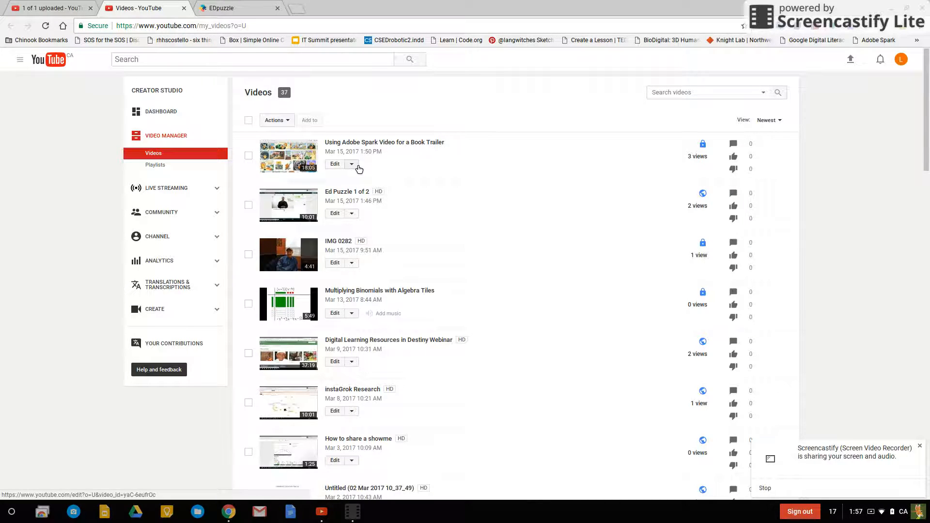
pyautogui.click(351, 163)
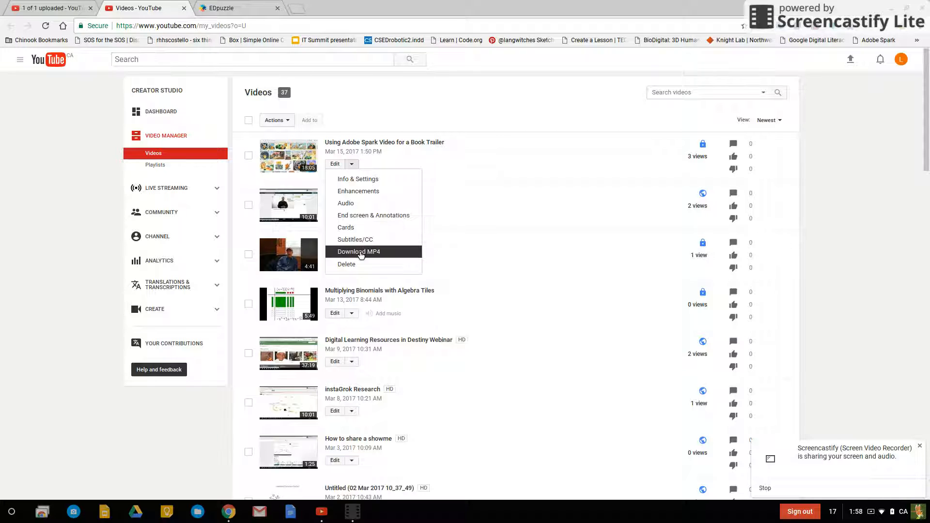
pyautogui.click(358, 252)
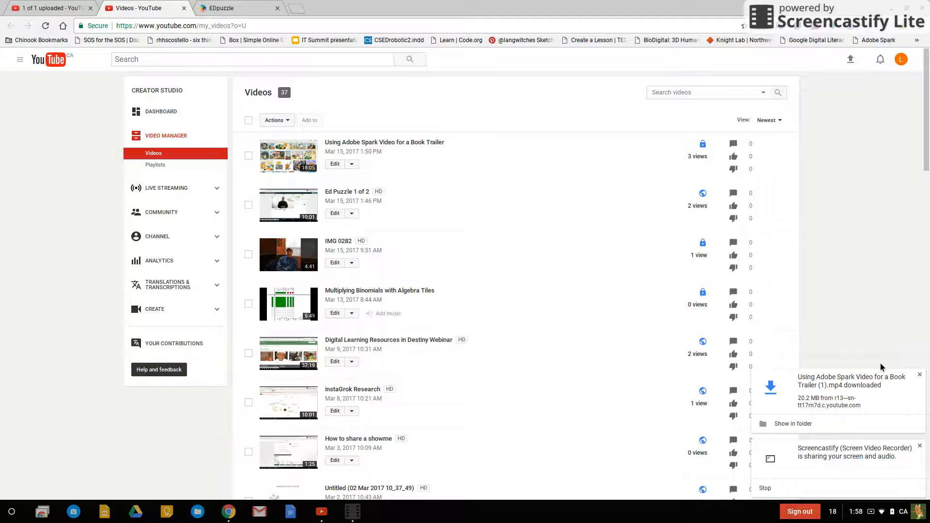
pyautogui.moveTo(691, 223)
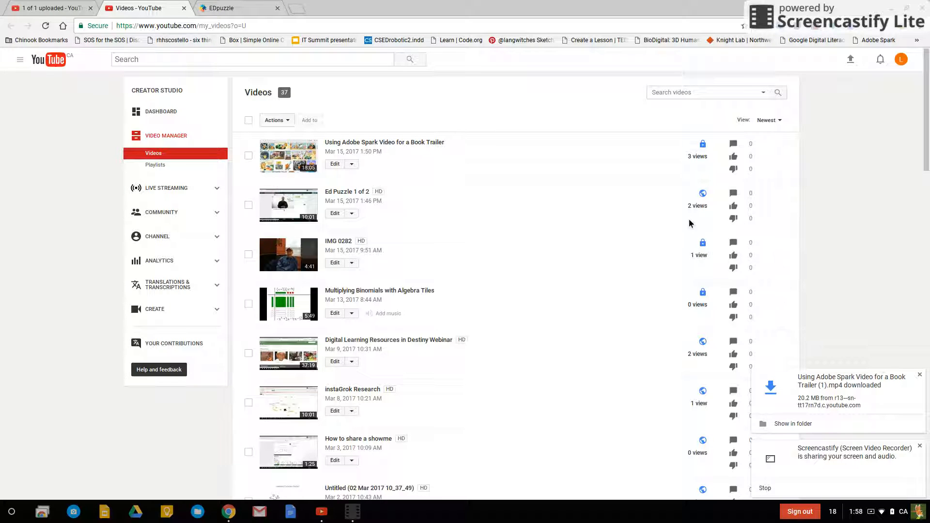
pyautogui.moveTo(267, 173)
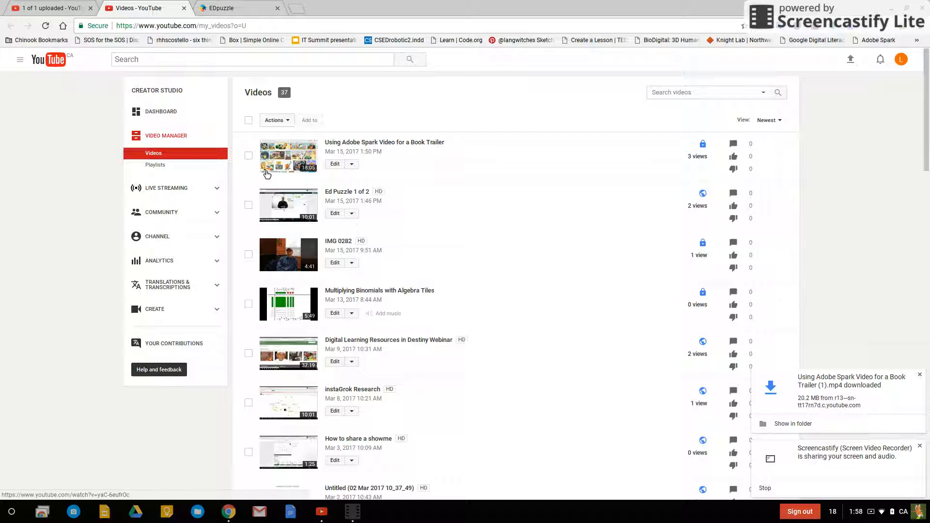
# Step: Delete the book trailer from the YouTube channel and switch back to EDpuzzle's My Content
pyautogui.click(248, 156)
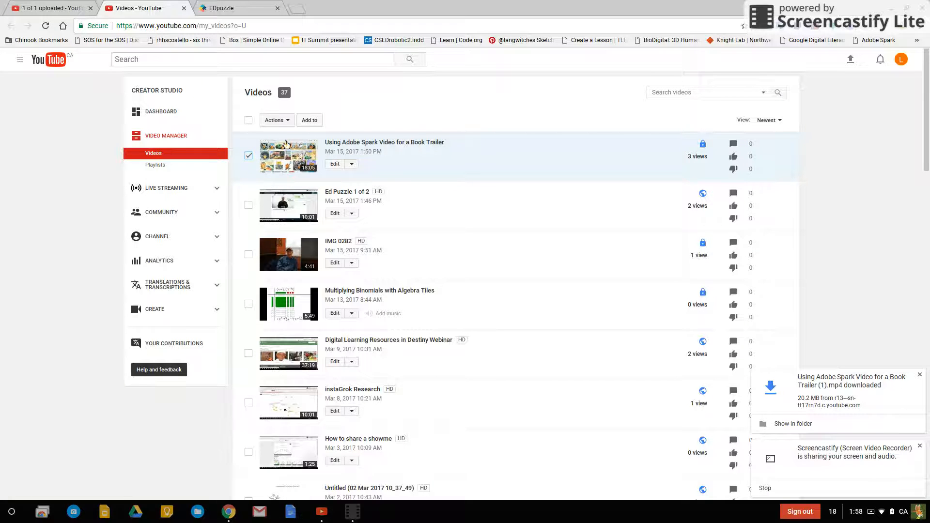
pyautogui.click(275, 120)
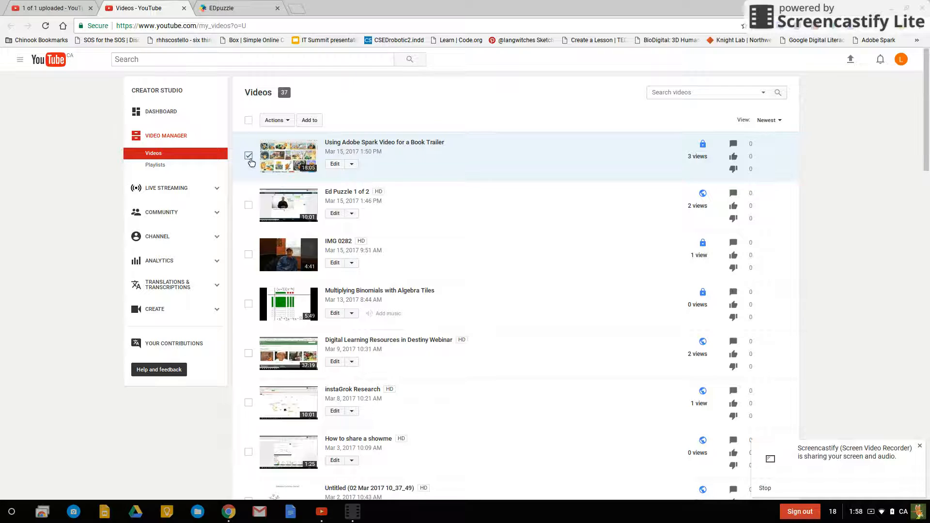
pyautogui.click(275, 119)
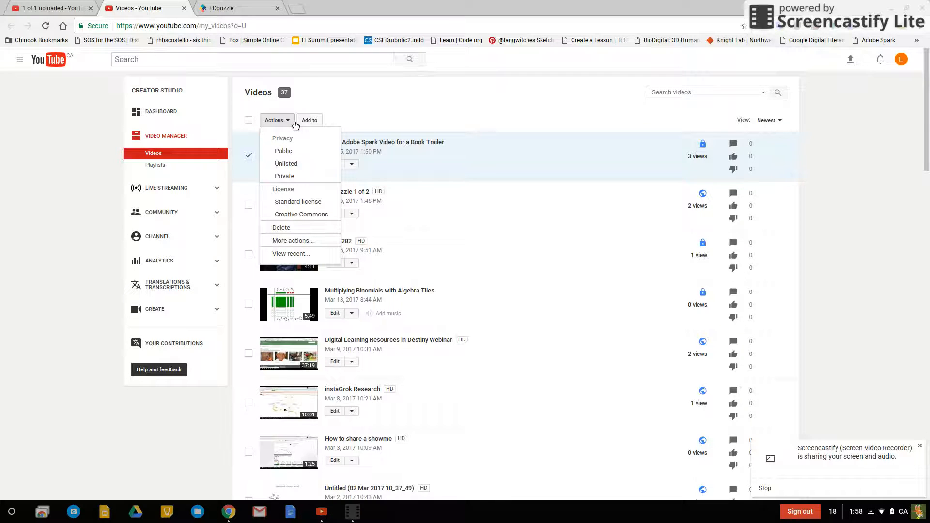
pyautogui.click(281, 228)
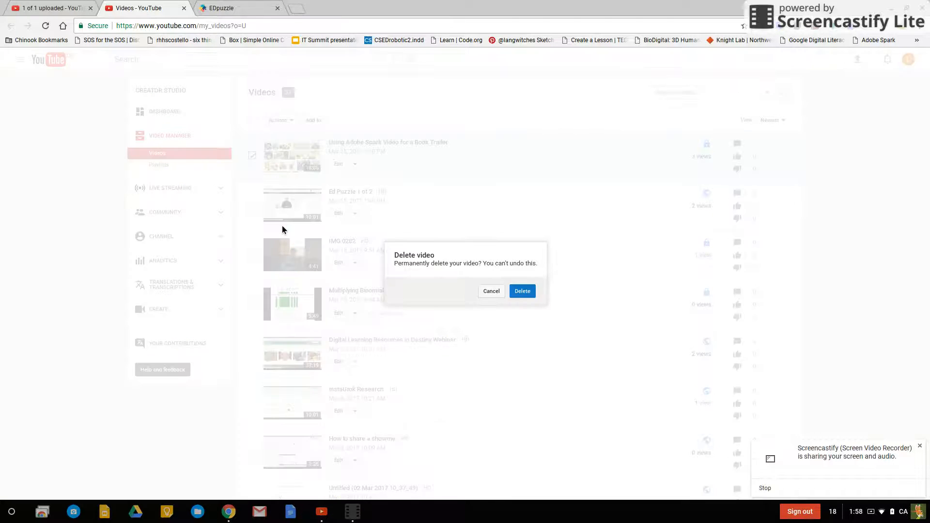
pyautogui.click(523, 291)
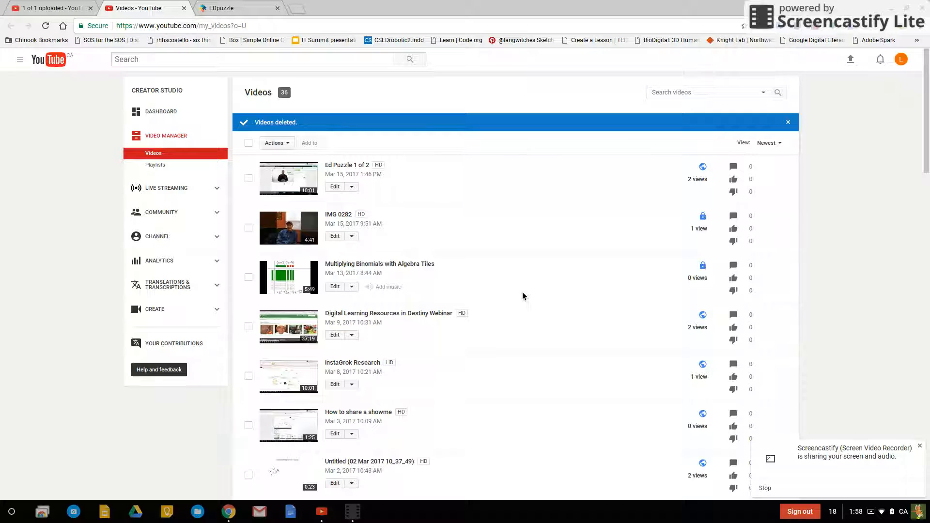
pyautogui.click(221, 8)
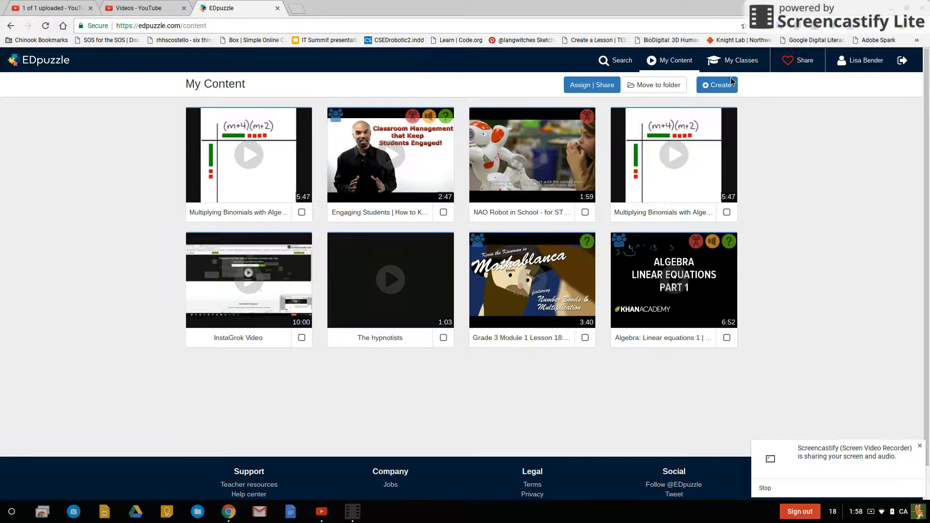
# Step: Start an EDpuzzle video upload and open the Downloads folder in the file chooser
pyautogui.click(717, 85)
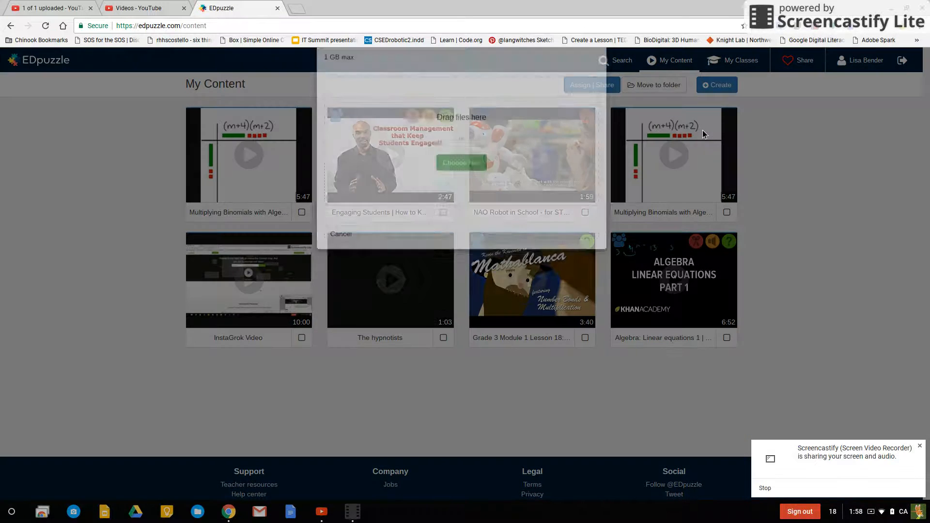
pyautogui.click(461, 162)
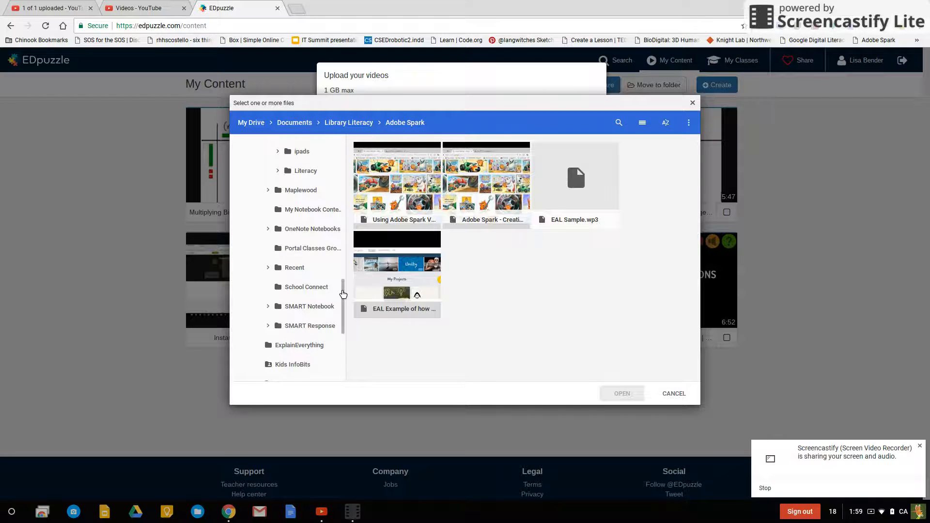
pyautogui.scroll(-3)
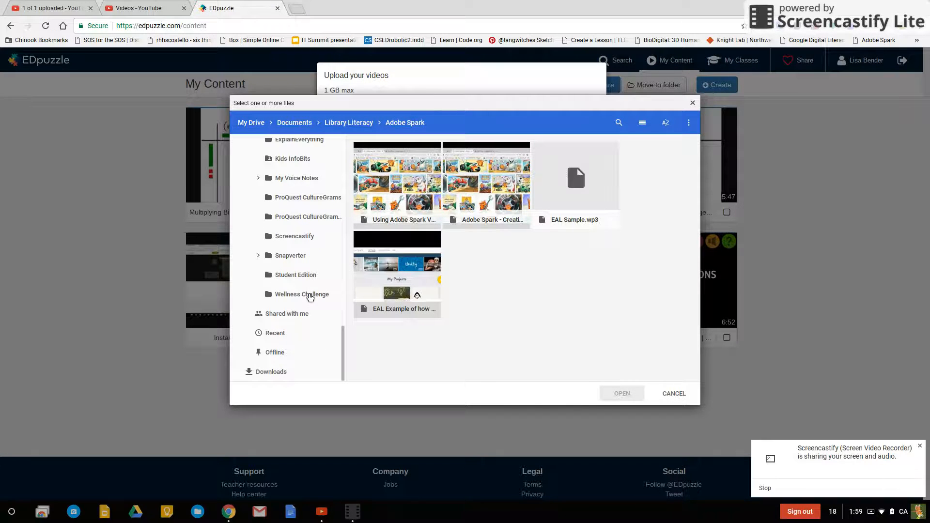
pyautogui.click(271, 372)
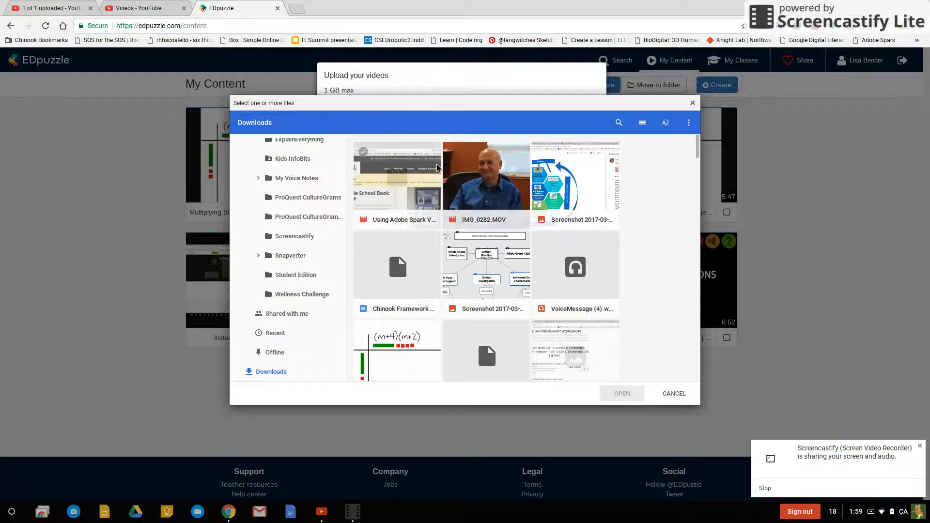